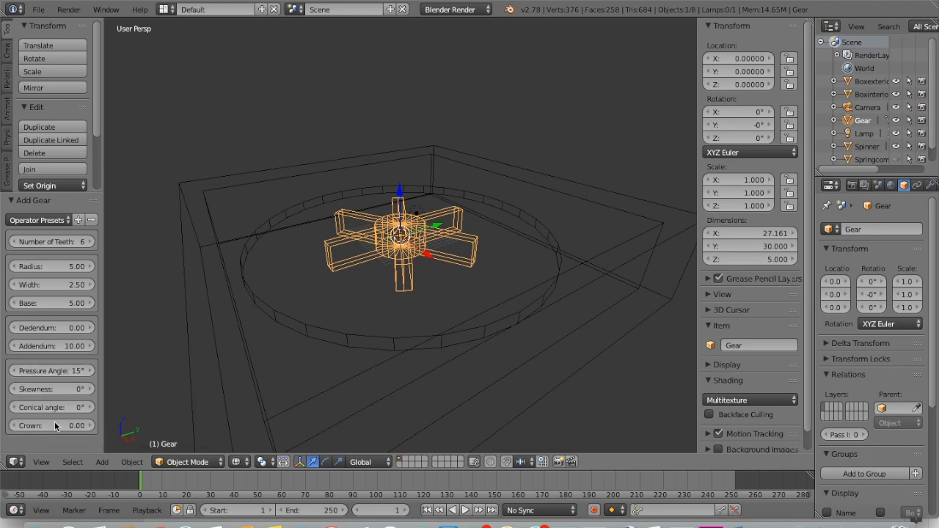
{"action": "mouse_move", "coordinate": [393, 232]}
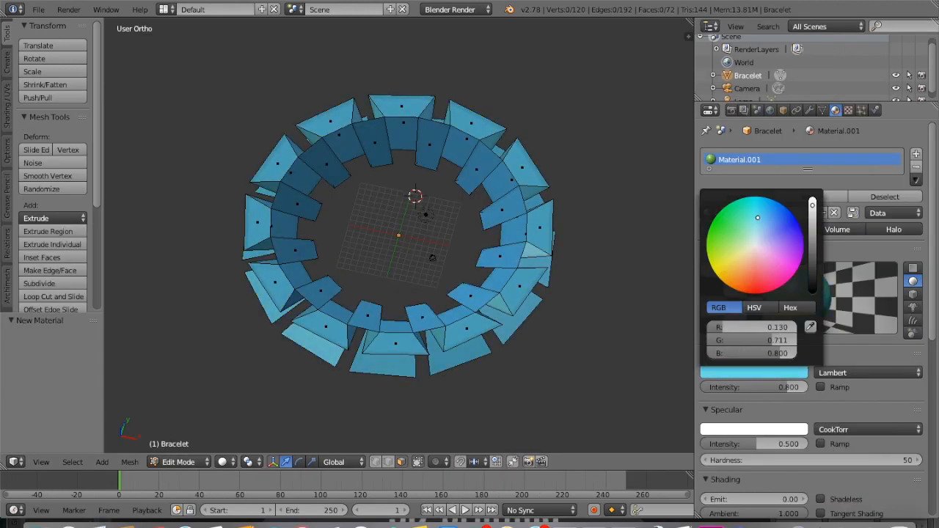
Move the thin slab Cube.002 by -0.8 m along X so it rests against the box side
{"action": "left_click", "coordinate": [737, 220]}
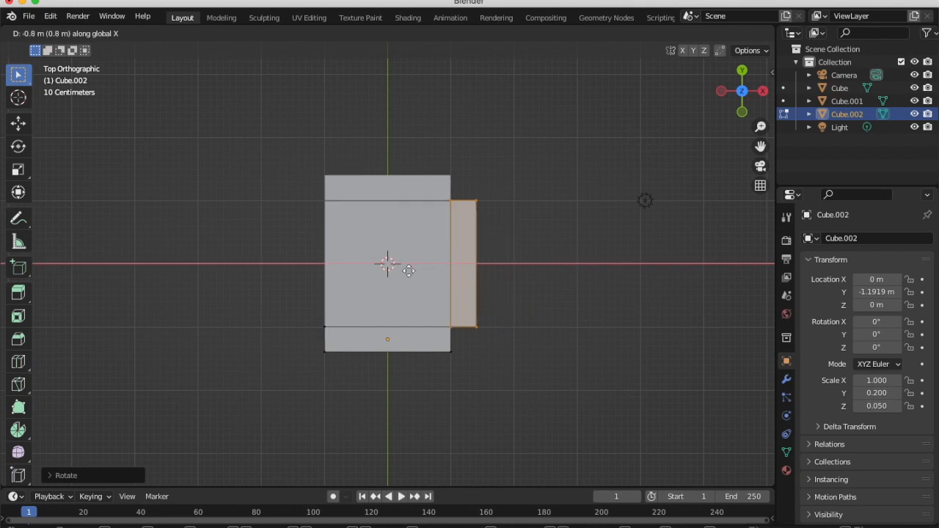
Rotate the lid Cube around the Y axis, tilting it to roughly 8.8 degrees over the box
{"action": "key", "text": "Tab"}
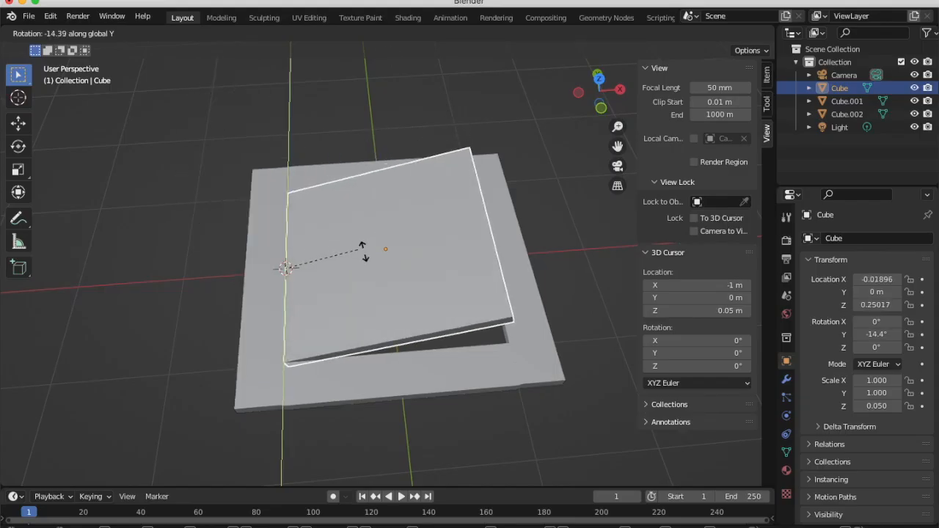
{"action": "left_click_drag", "start_coordinate": [360, 249], "coordinate": [502, 294]}
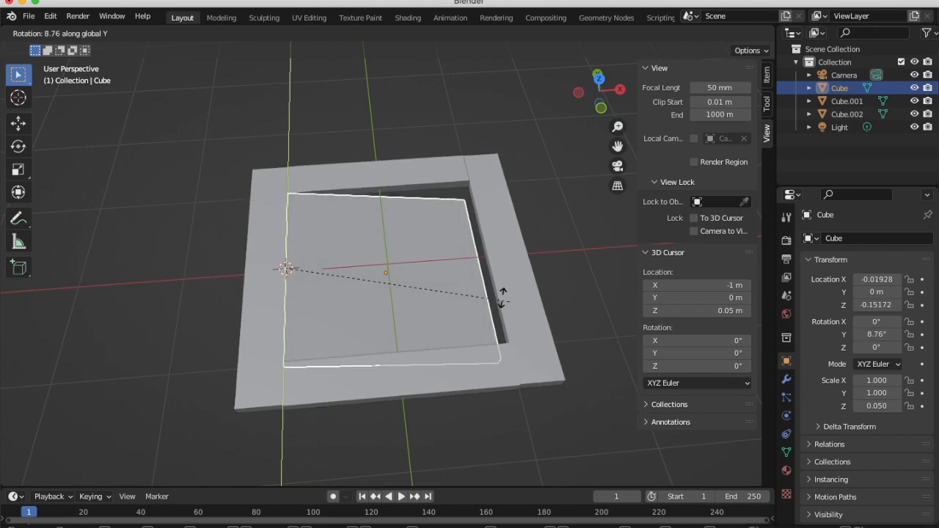